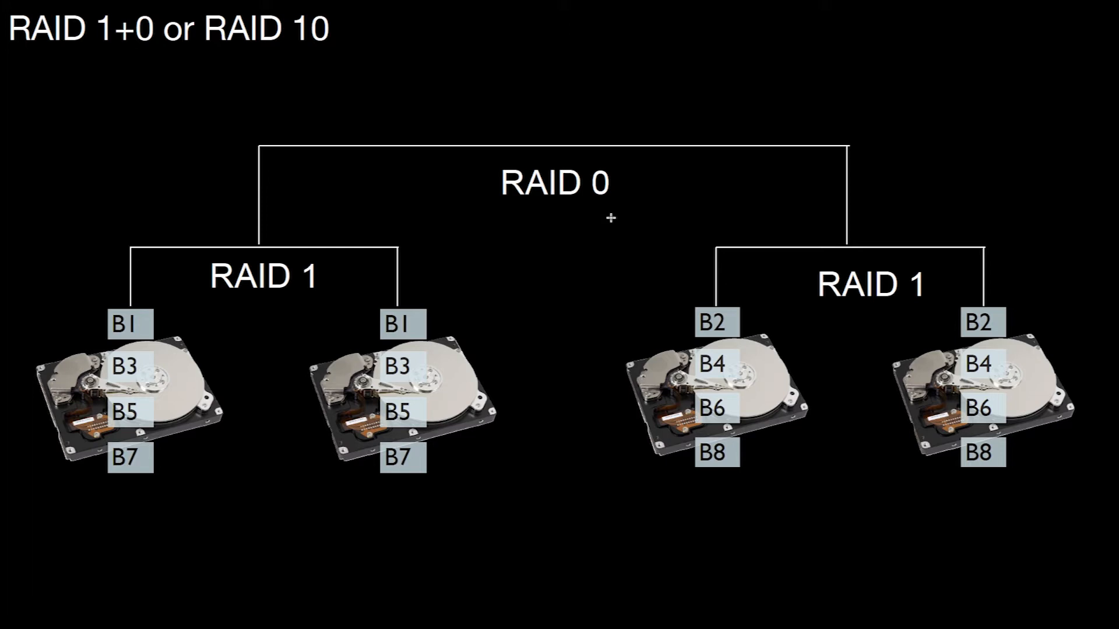
pyautogui.moveTo(104, 54)
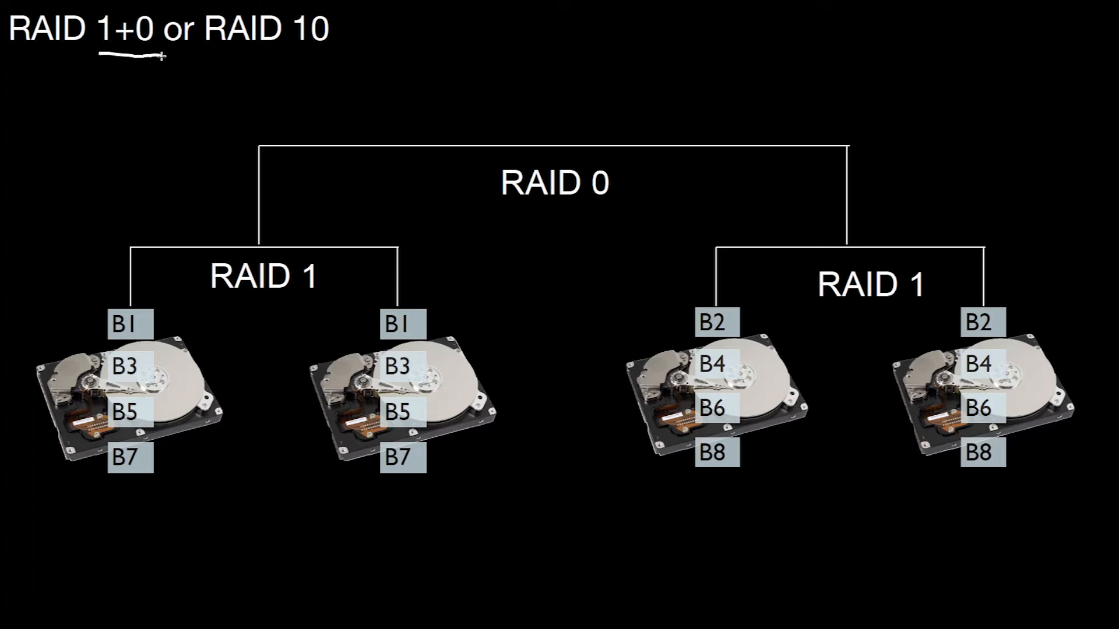
# Underline the '10' in the RAID 1+0 / RAID 10 slide title
pyautogui.moveTo(286, 54); pyautogui.dragTo(364, 54)
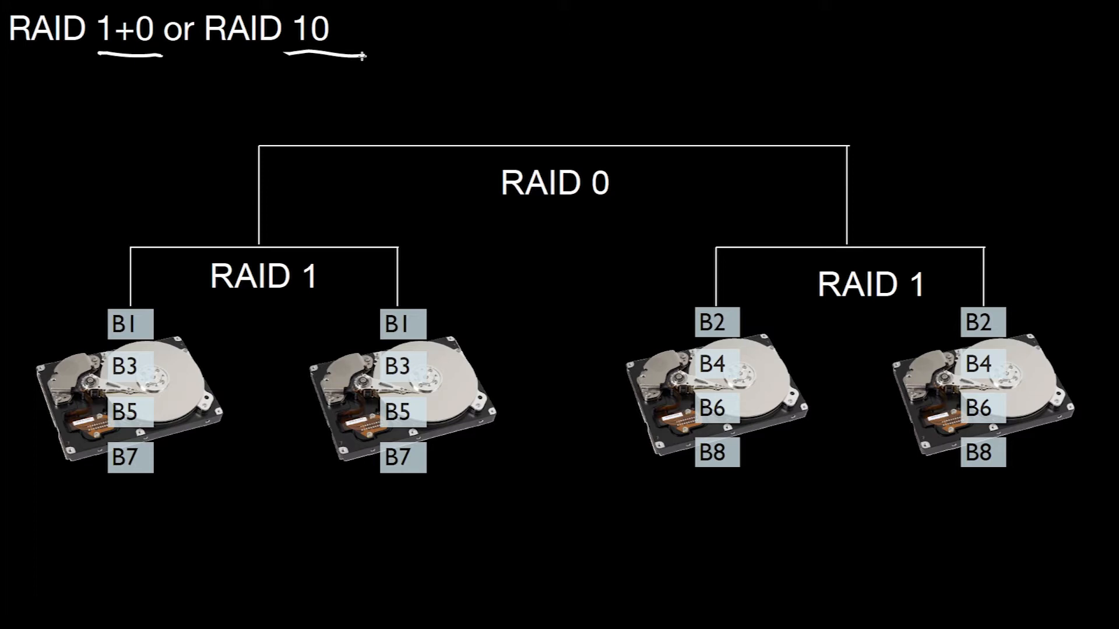
pyautogui.moveTo(287, 287)
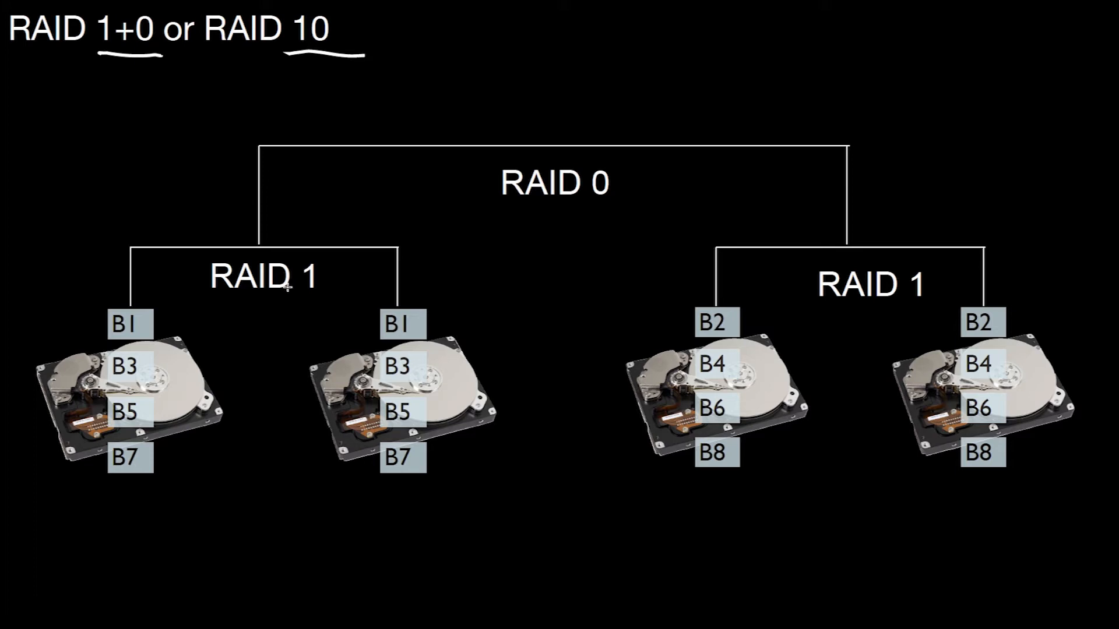
pyautogui.moveTo(561, 189)
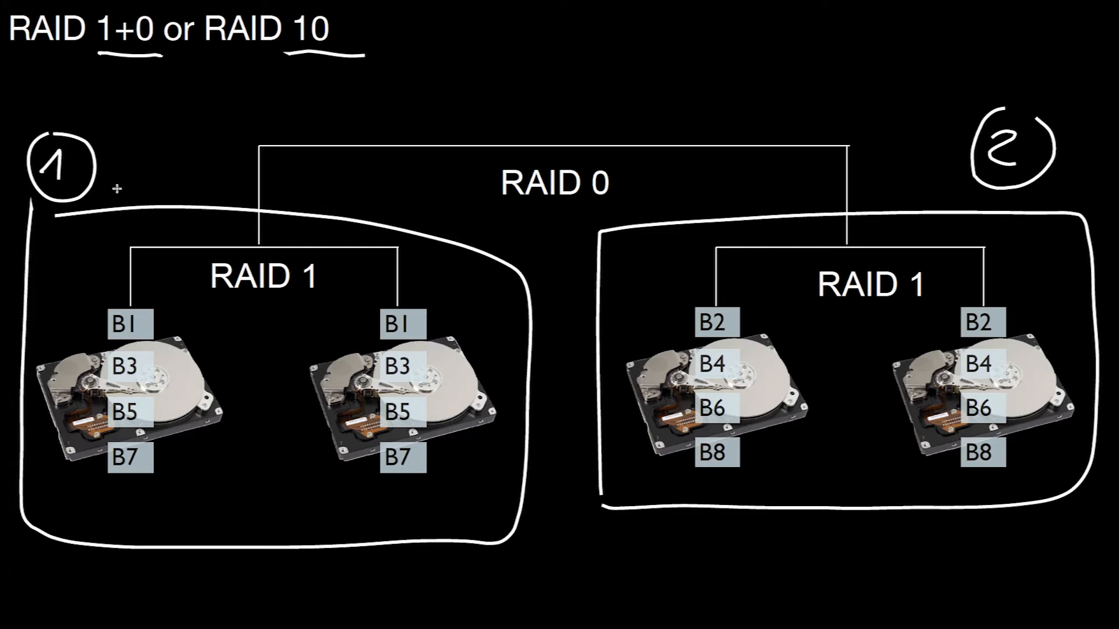
pyautogui.moveTo(121, 223)
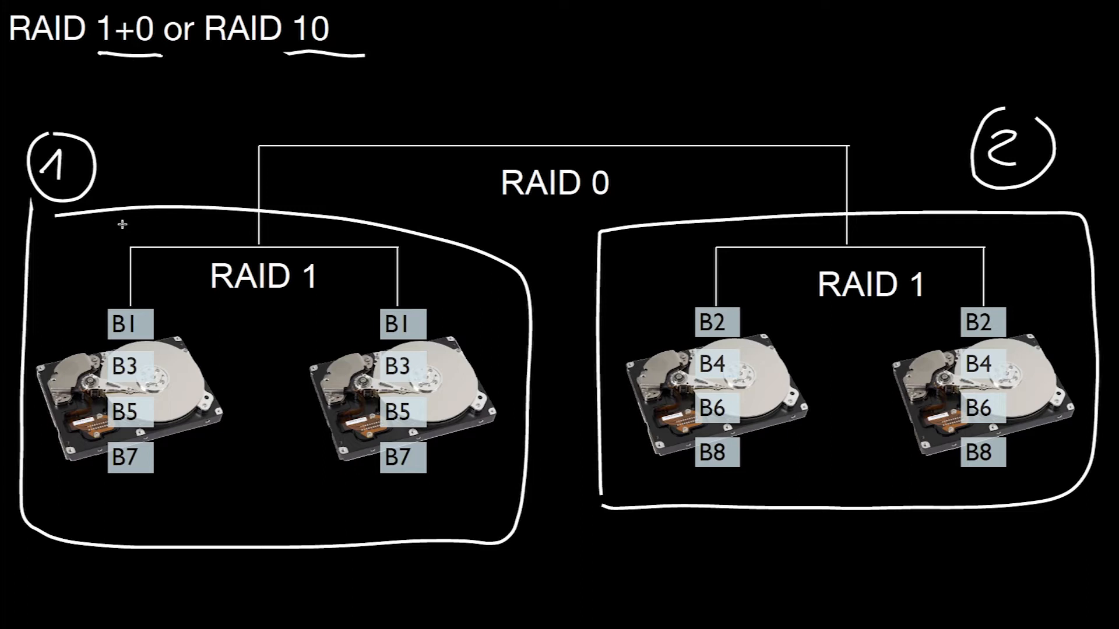
pyautogui.moveTo(843, 251)
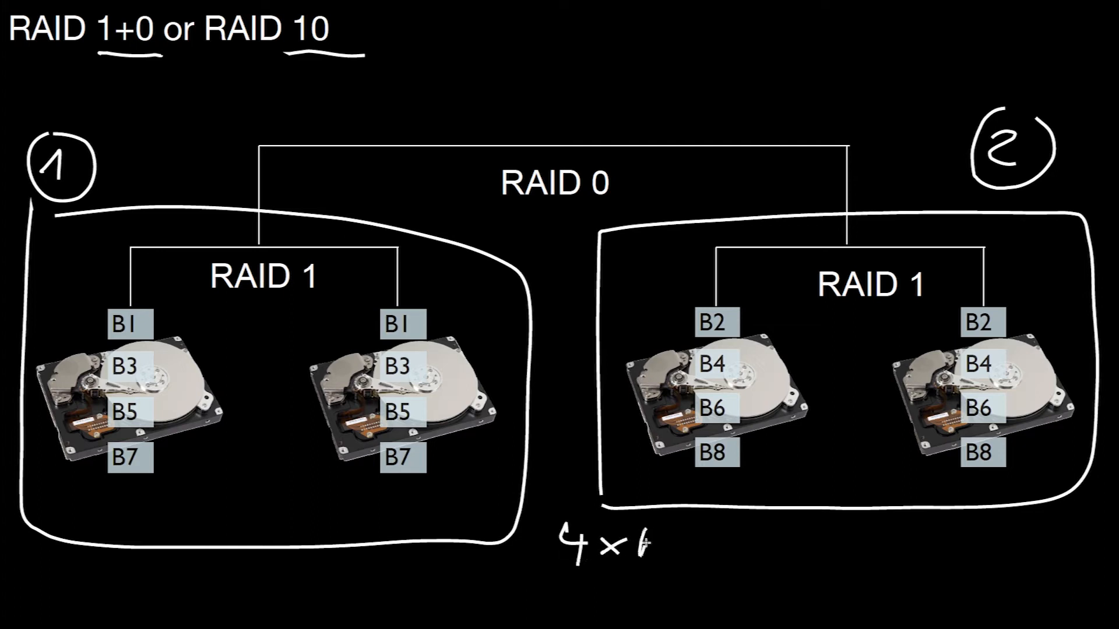
# Add 'R' after the '4×' below the mirror pairs, giving 4×R
pyautogui.write('R')
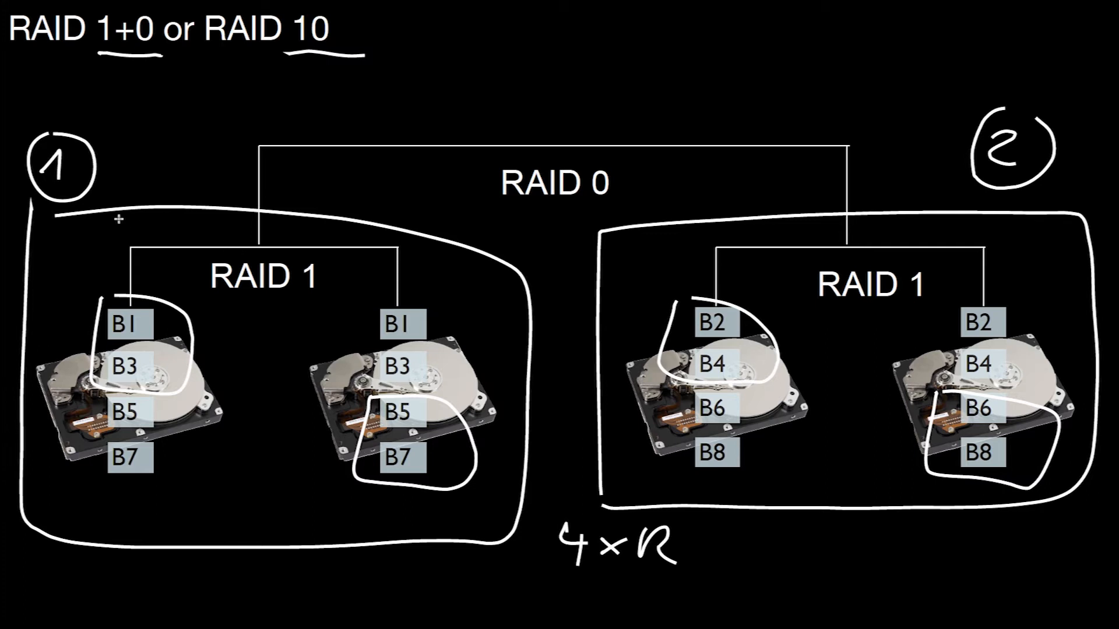
pyautogui.moveTo(901, 266)
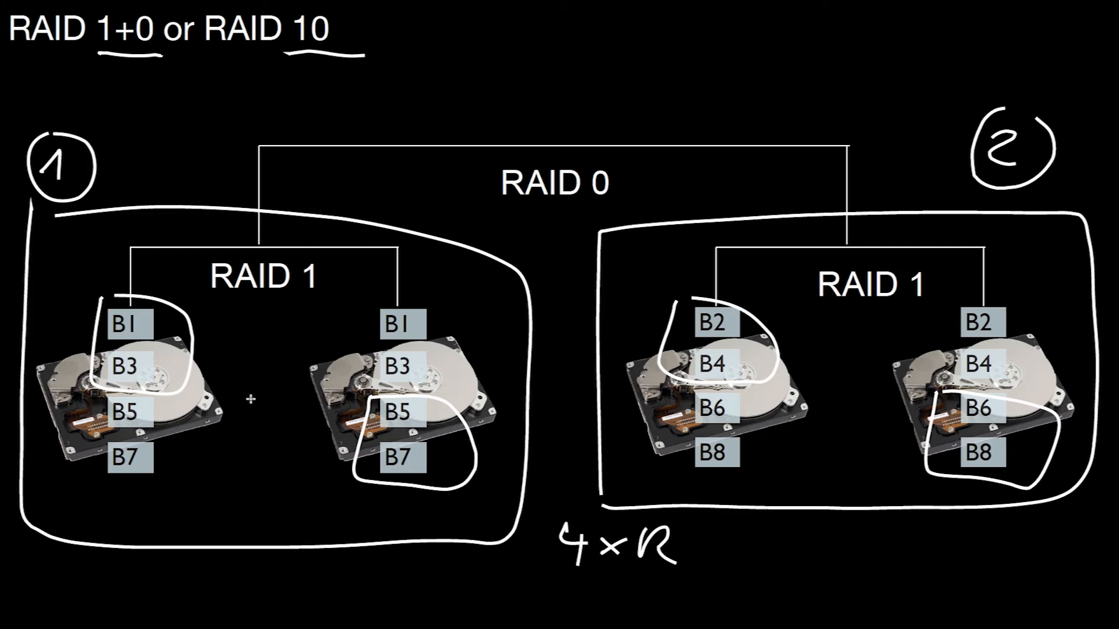
pyautogui.moveTo(811, 407)
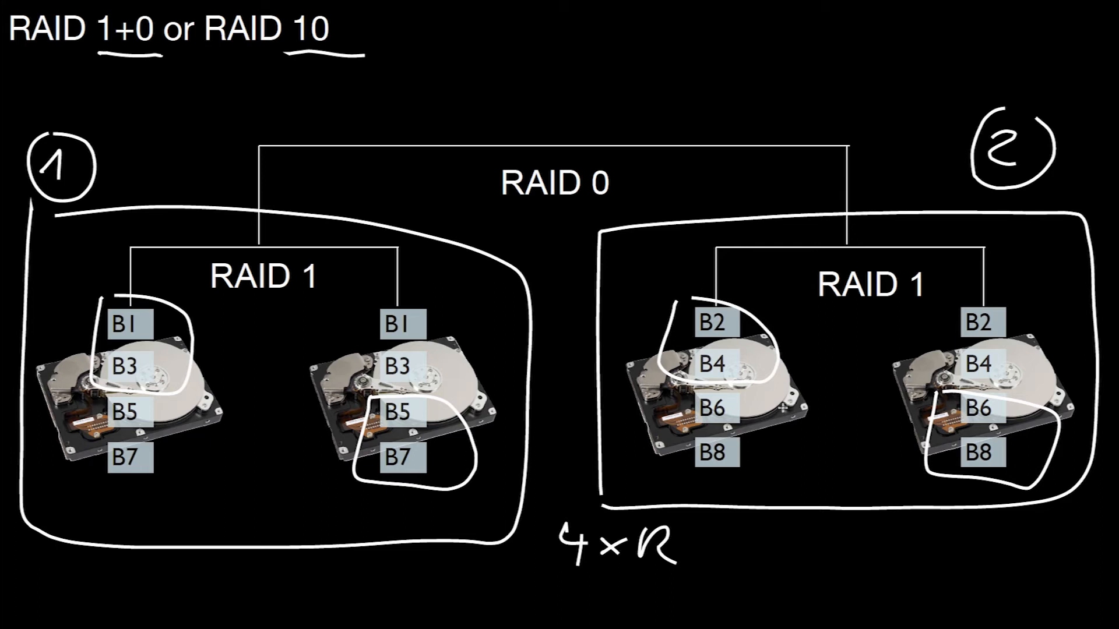
pyautogui.moveTo(778, 413)
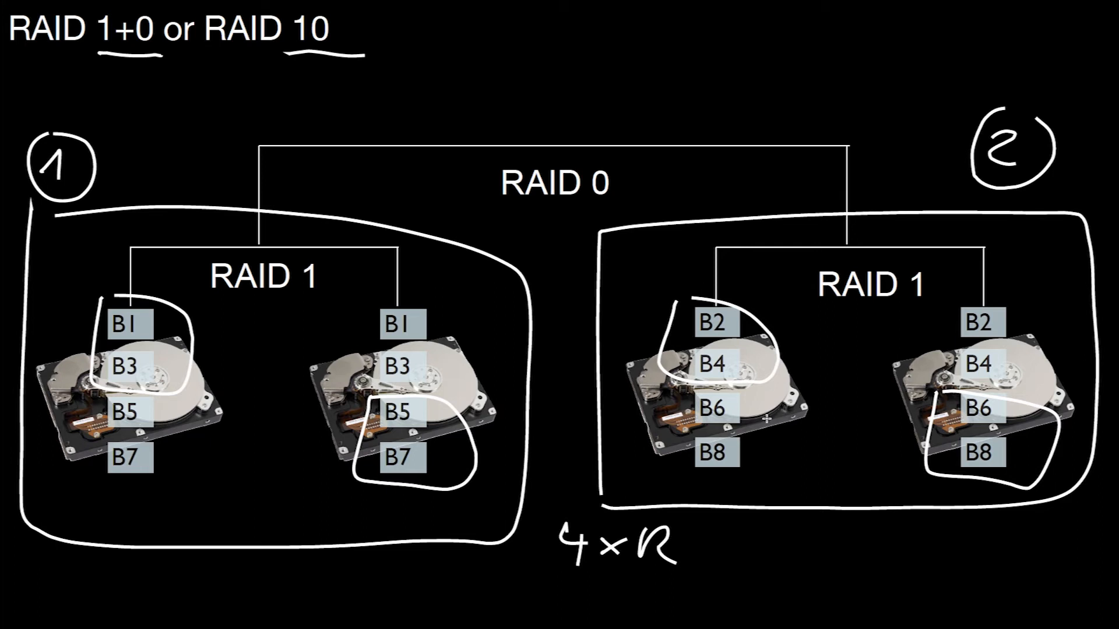
pyautogui.moveTo(808, 271)
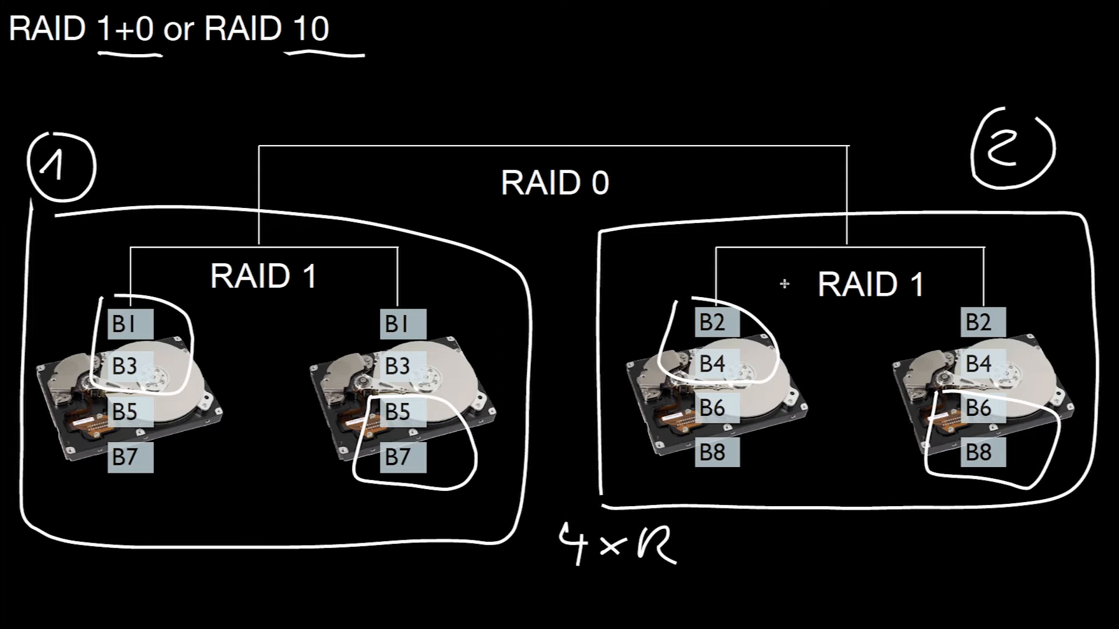
pyautogui.moveTo(266, 343)
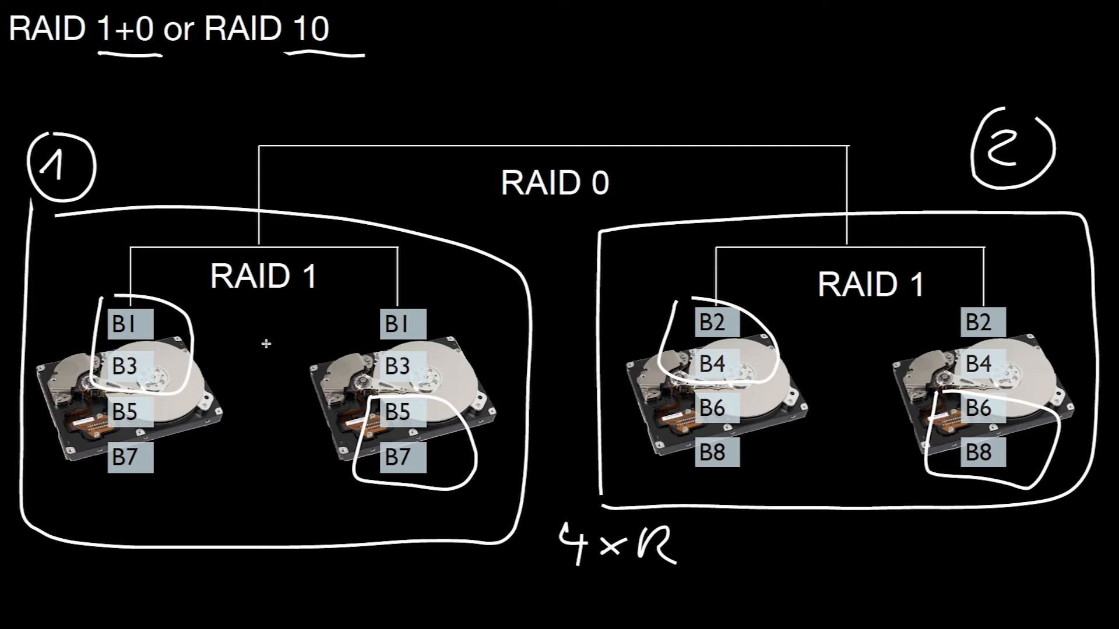
pyautogui.moveTo(127, 492)
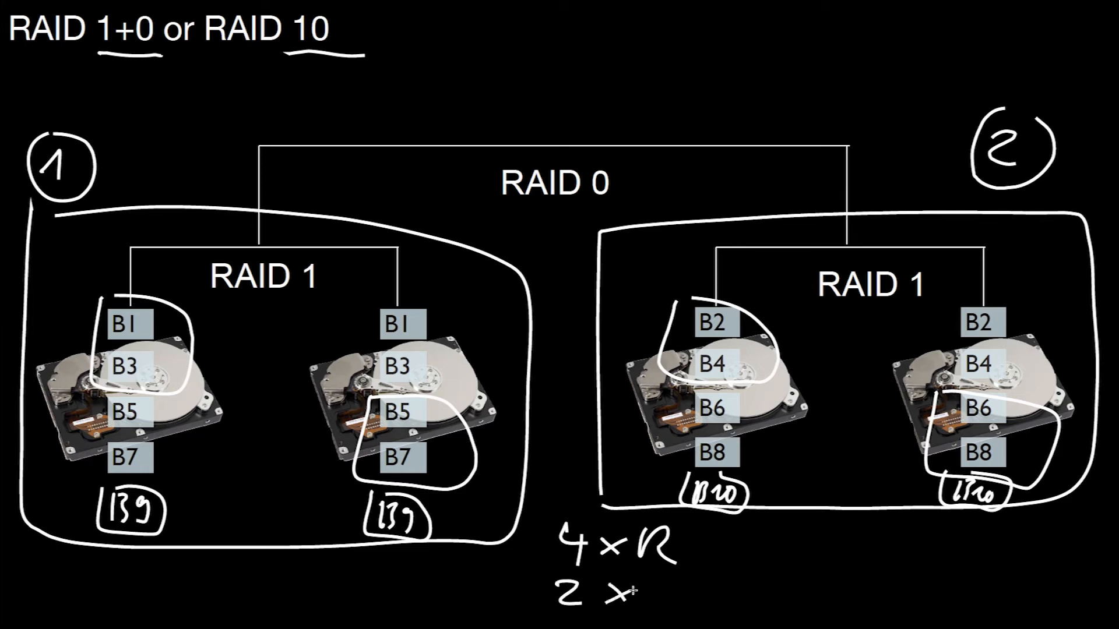
# Type the W for the 2×W write multiplier under 4×R
pyautogui.write('V')
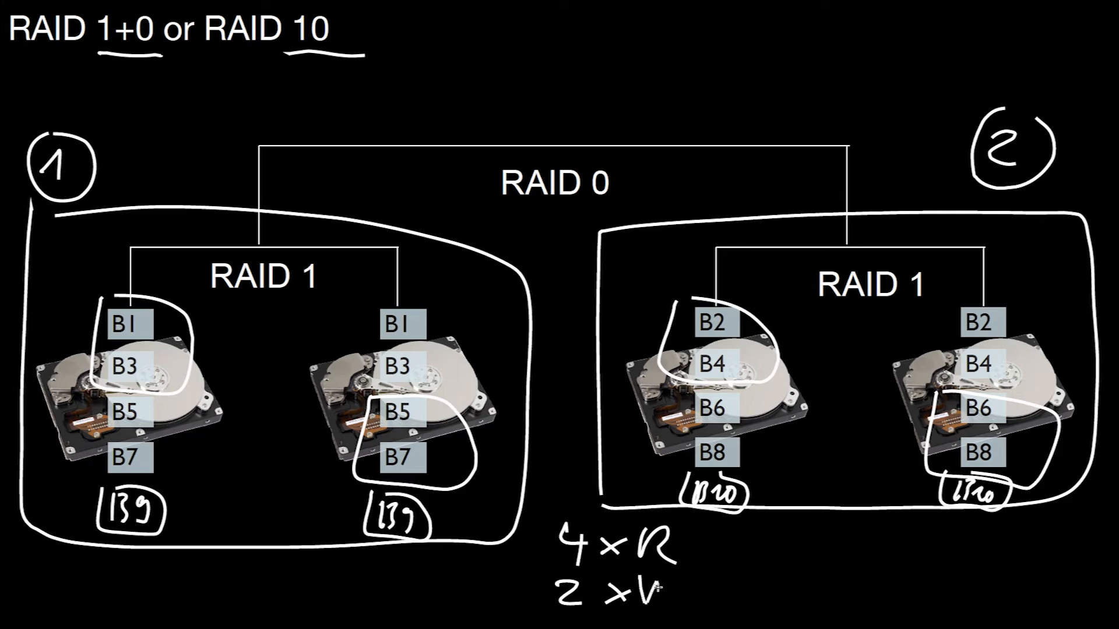
pyautogui.write('W+')
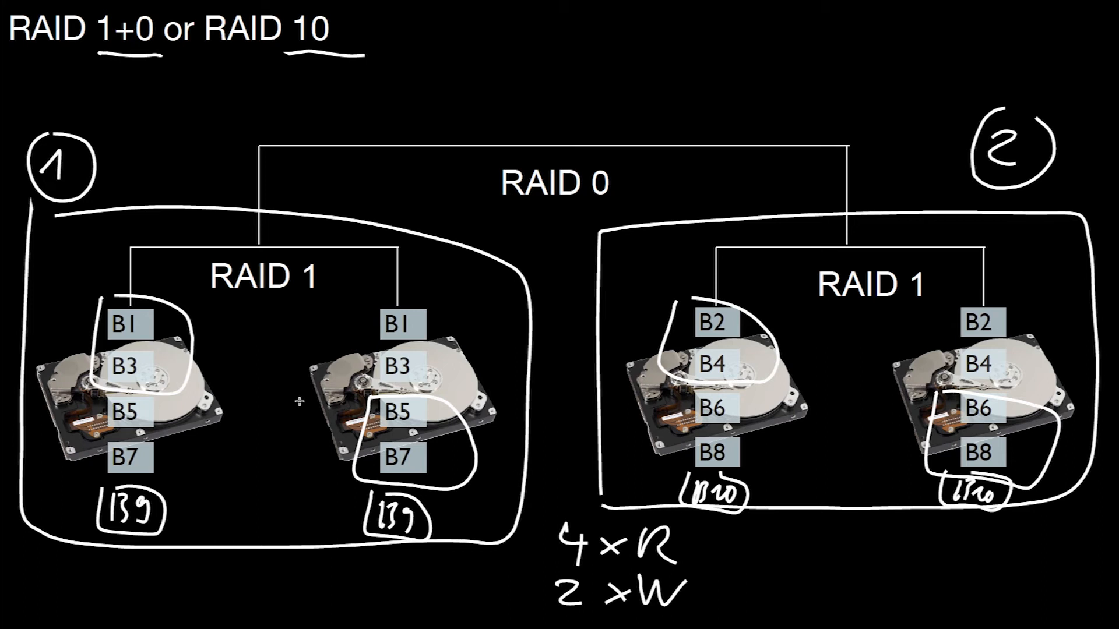
pyautogui.moveTo(428, 226)
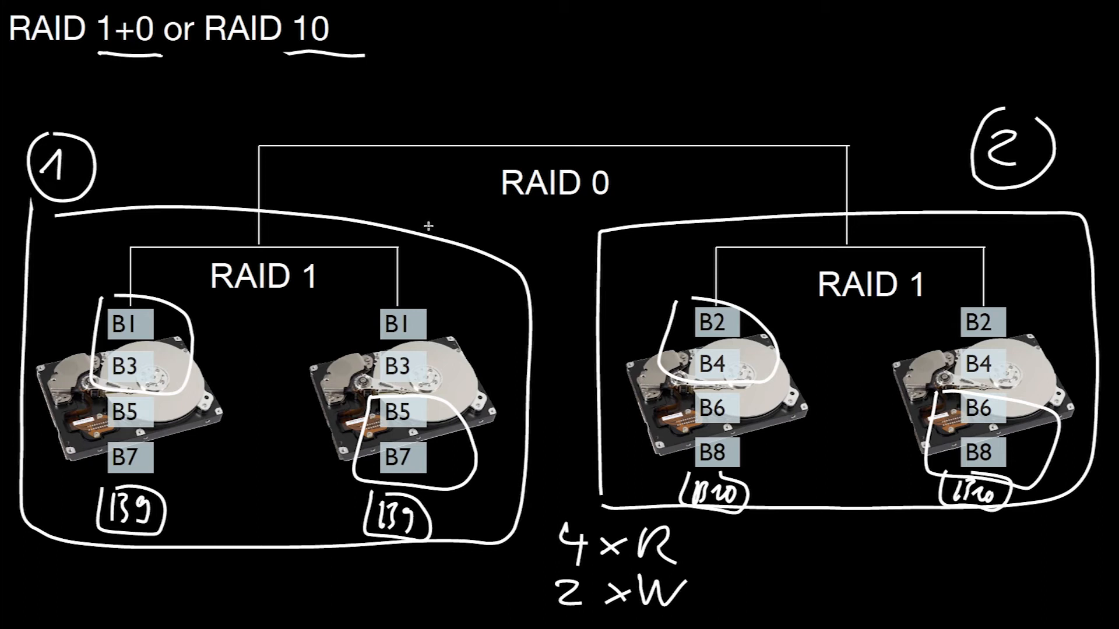
pyautogui.moveTo(171, 342)
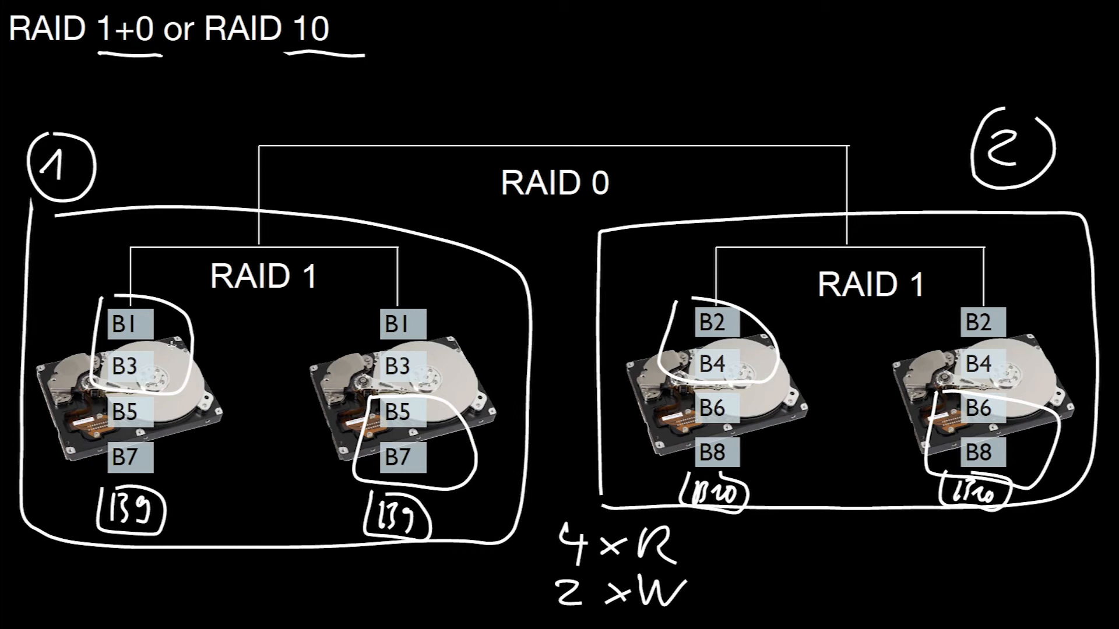
# Draw an X over group 1's first disk, then mark its partner disk too
pyautogui.moveTo(79, 271); pyautogui.dragTo(203, 486)
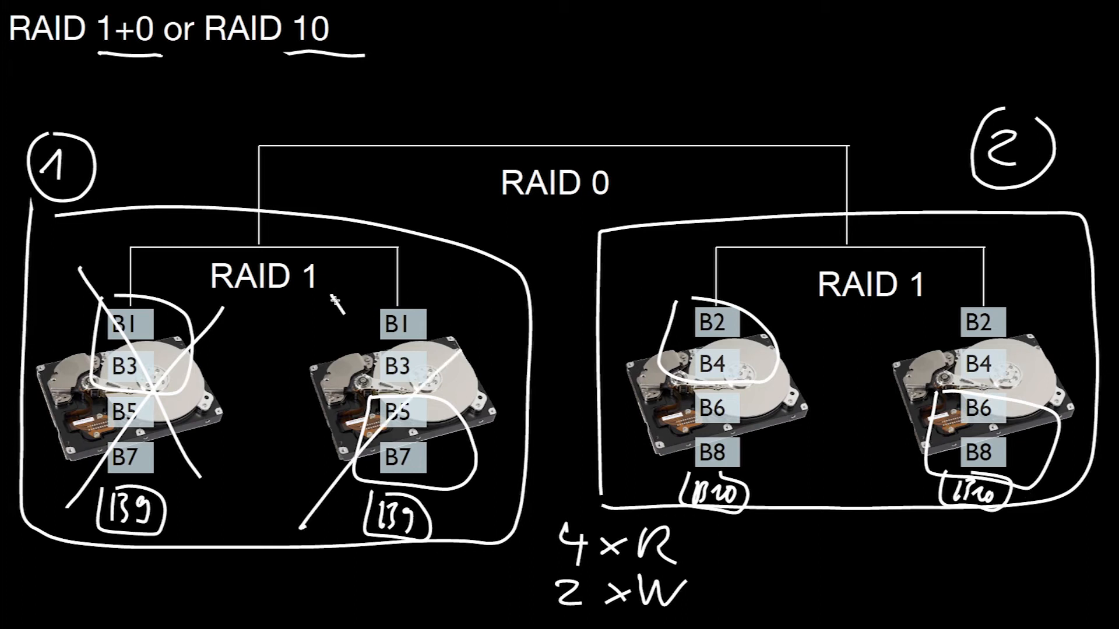
pyautogui.moveTo(336, 299); pyautogui.dragTo(489, 524)
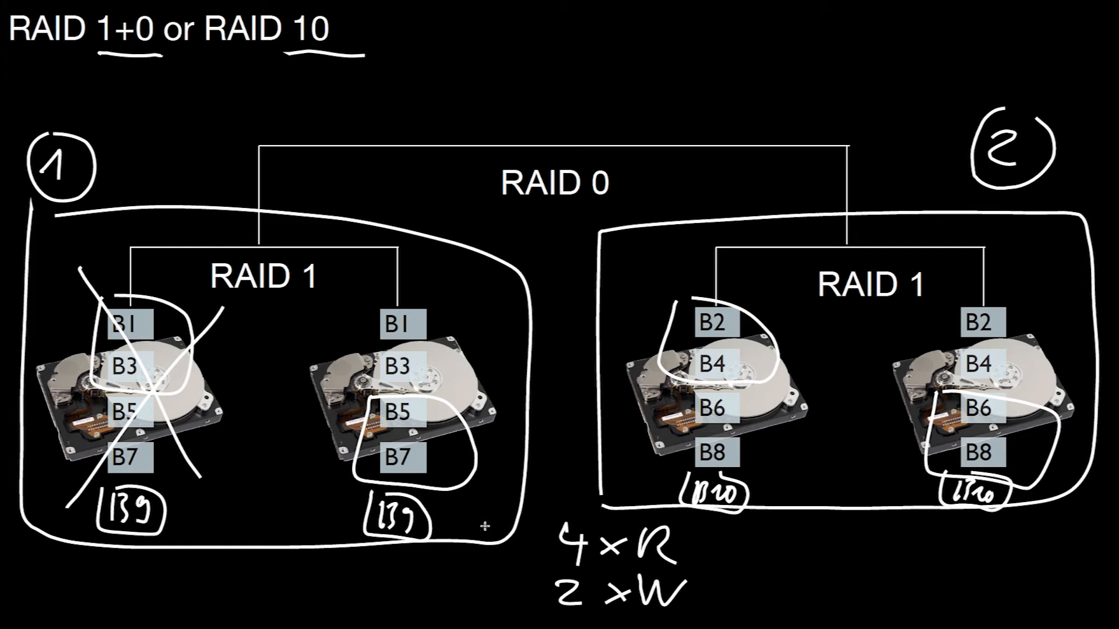
pyautogui.moveTo(111, 89)
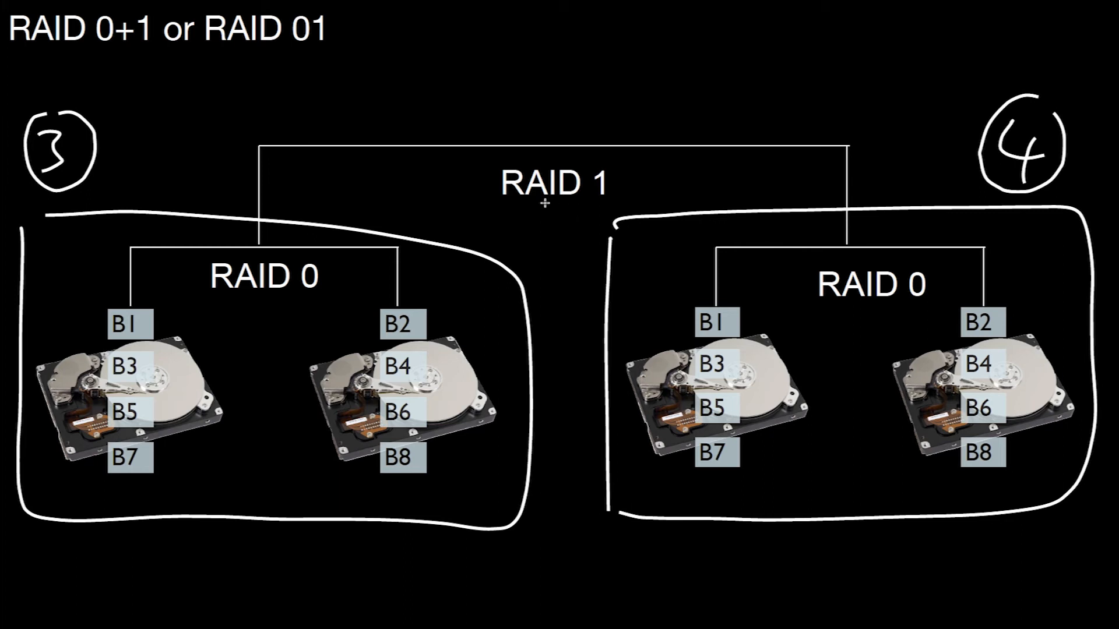
pyautogui.moveTo(64, 164)
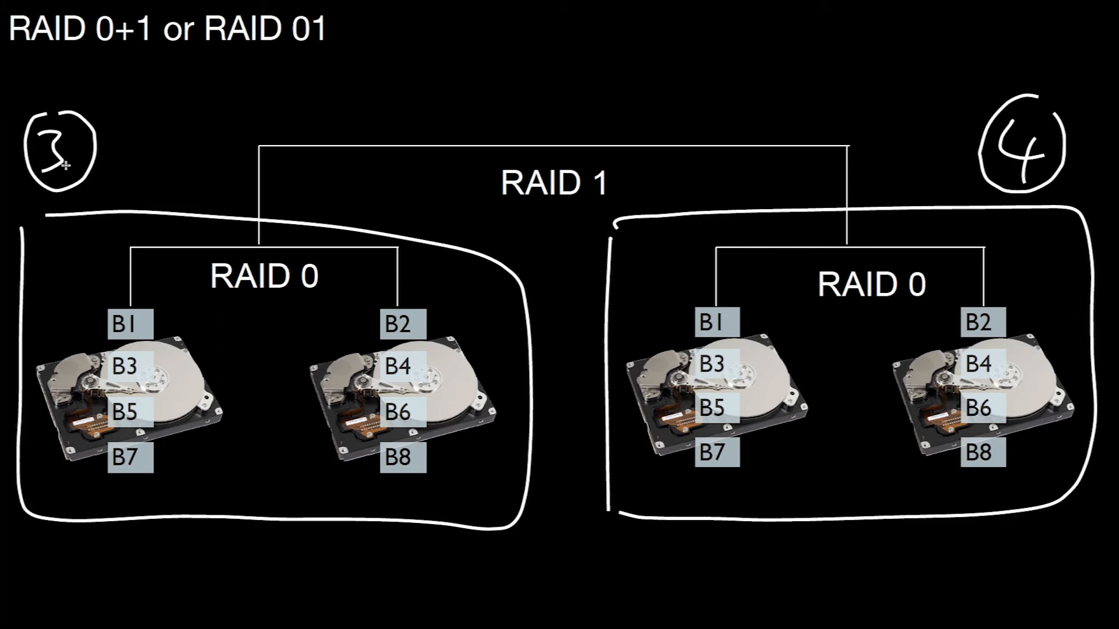
pyautogui.moveTo(1012, 171)
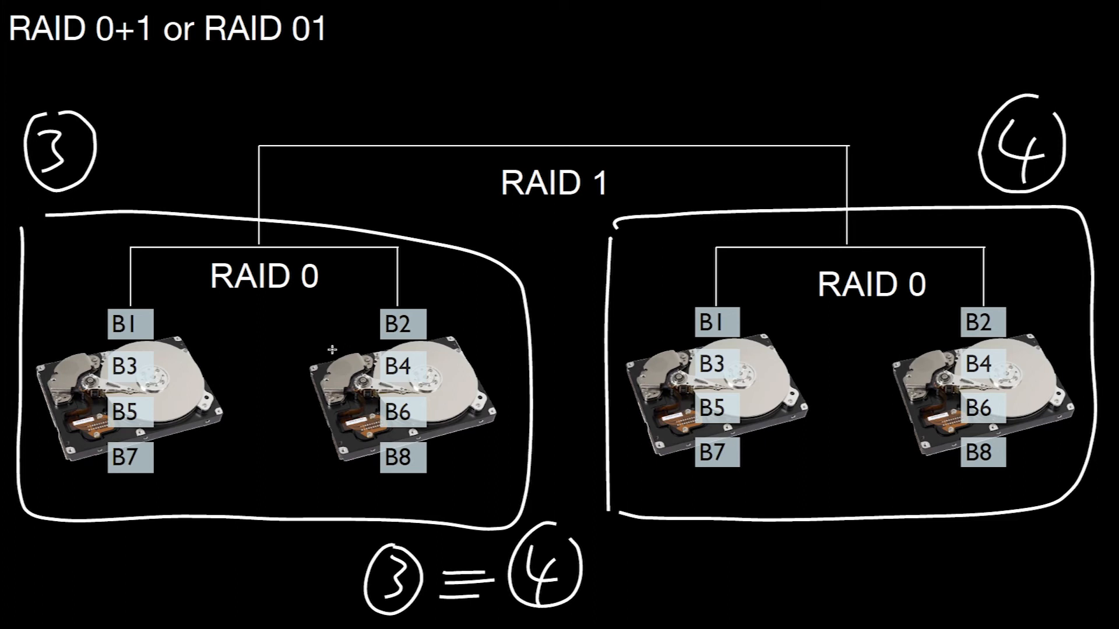
pyautogui.moveTo(331, 350)
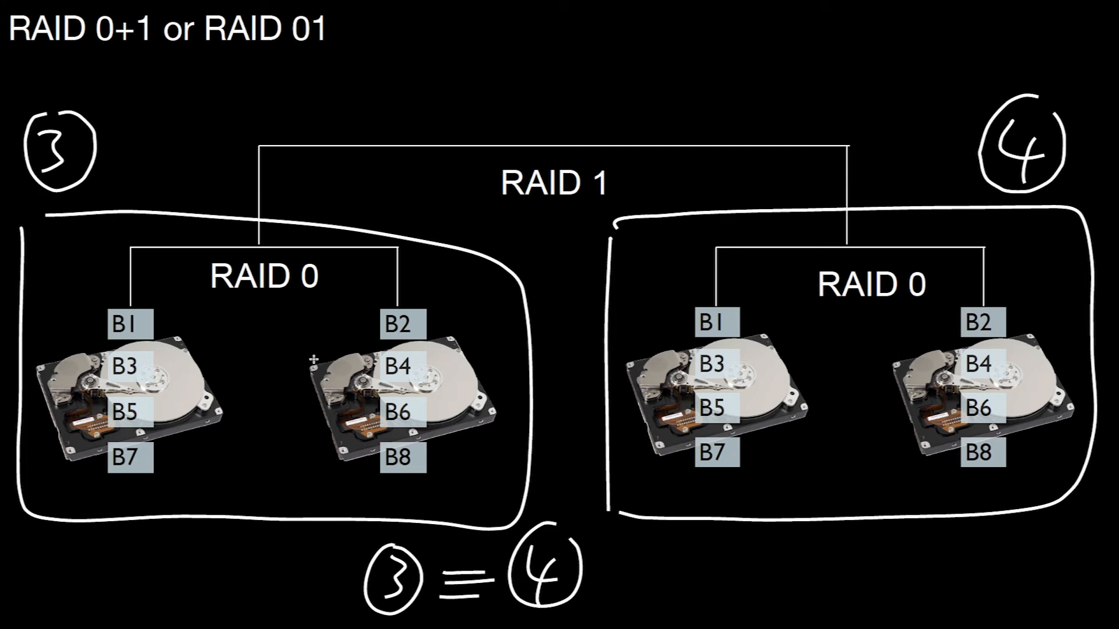
pyautogui.moveTo(376, 315)
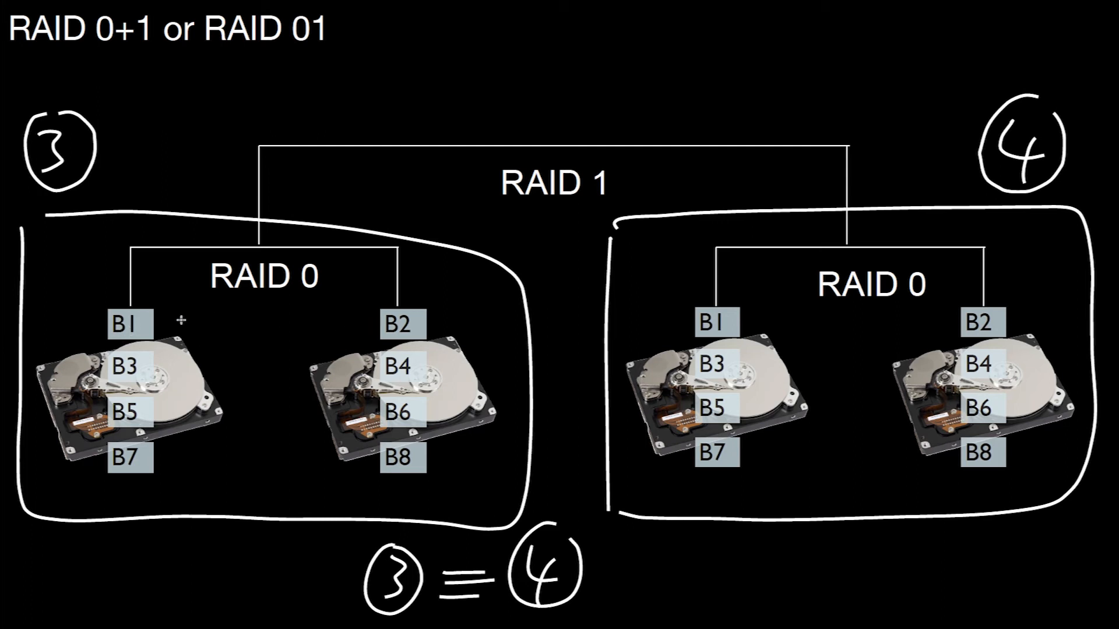
pyautogui.moveTo(378, 441)
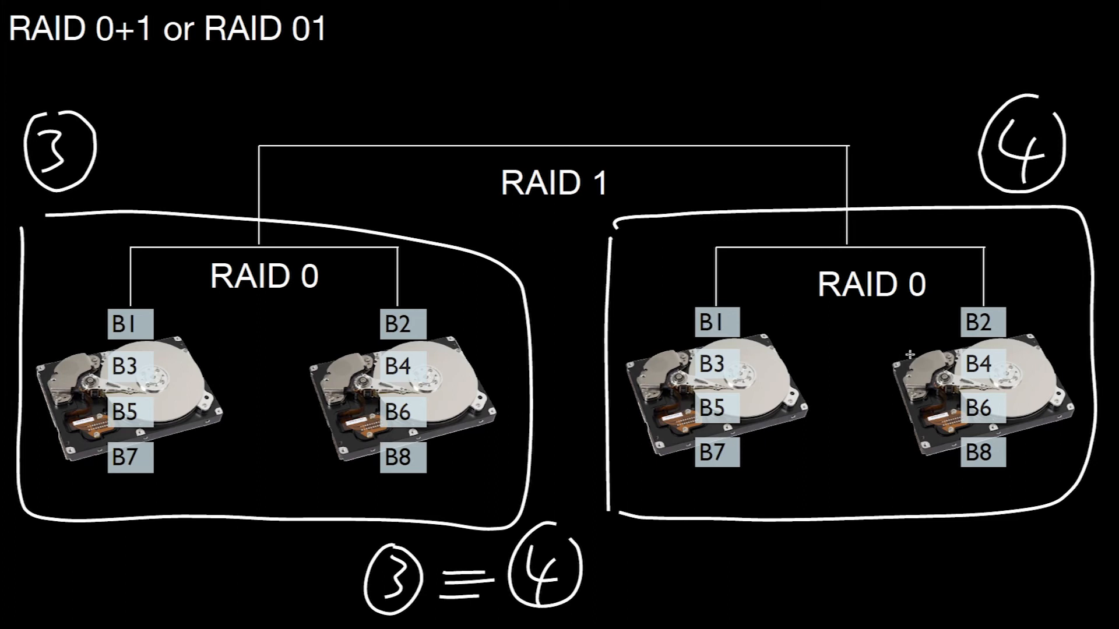
pyautogui.moveTo(1065, 447)
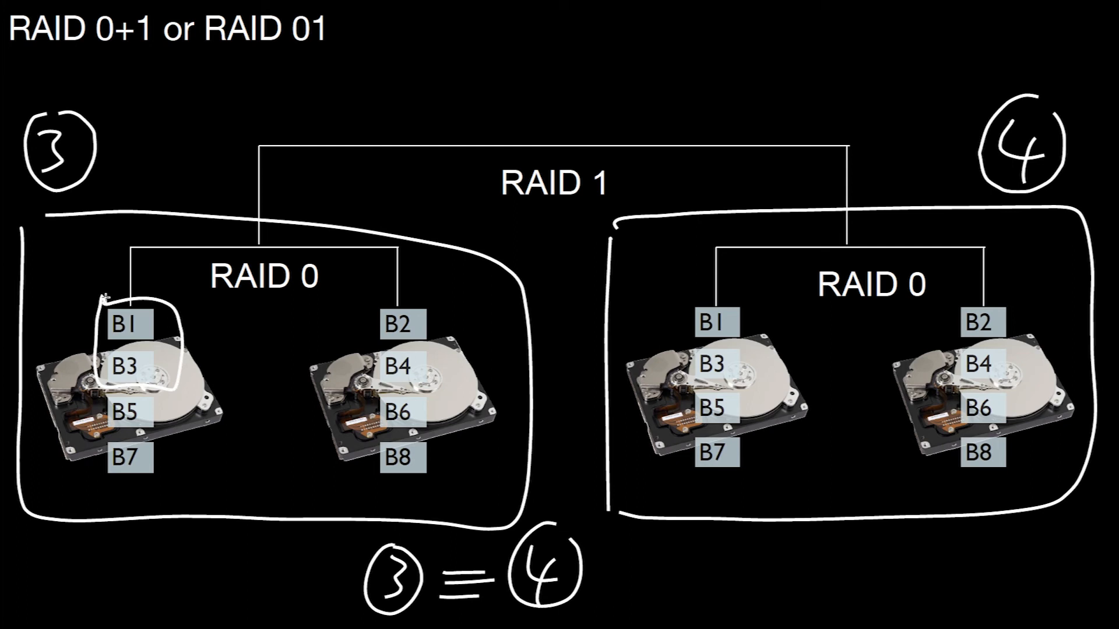
# Circle blocks B2 and B4 on group 3's second disk, then enter '4x1'
pyautogui.moveTo(670, 389); pyautogui.dragTo(721, 464)
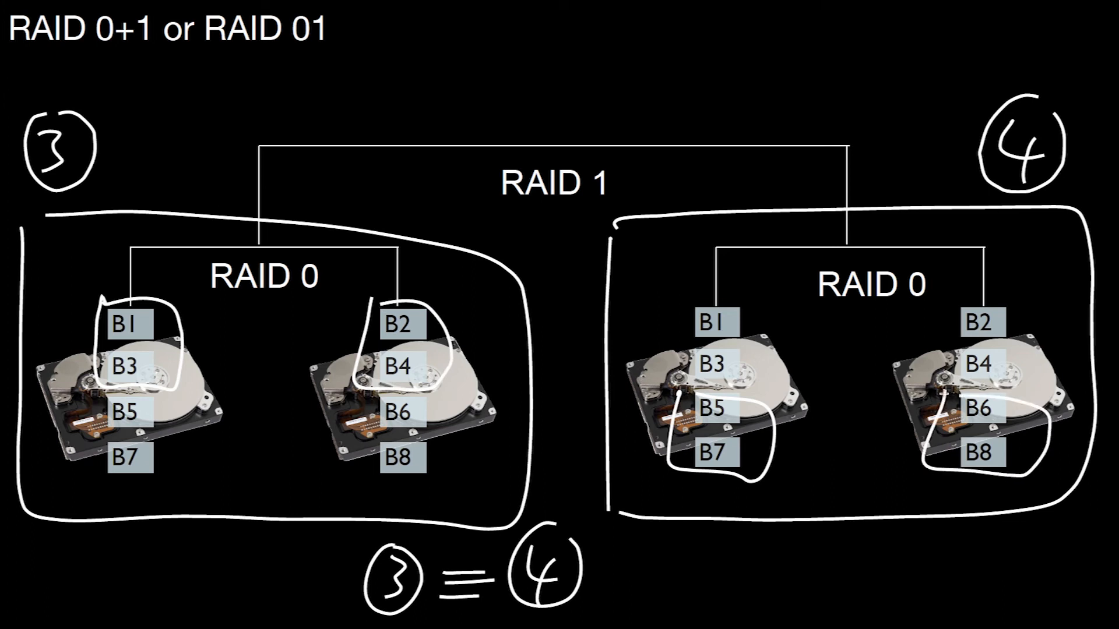
pyautogui.write('4x1')
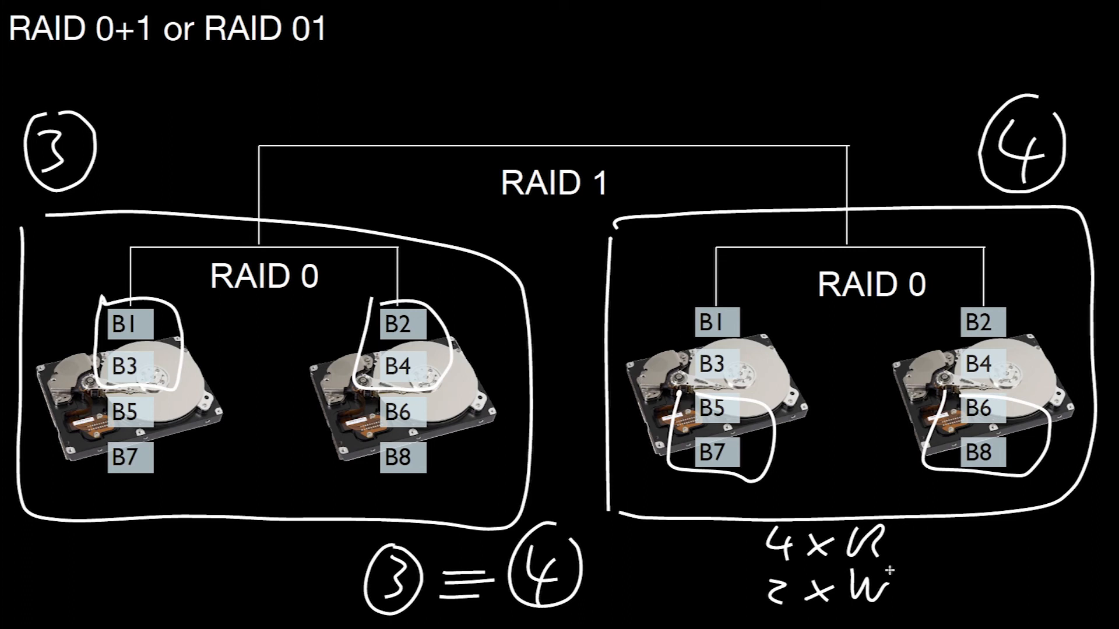
pyautogui.moveTo(177, 480)
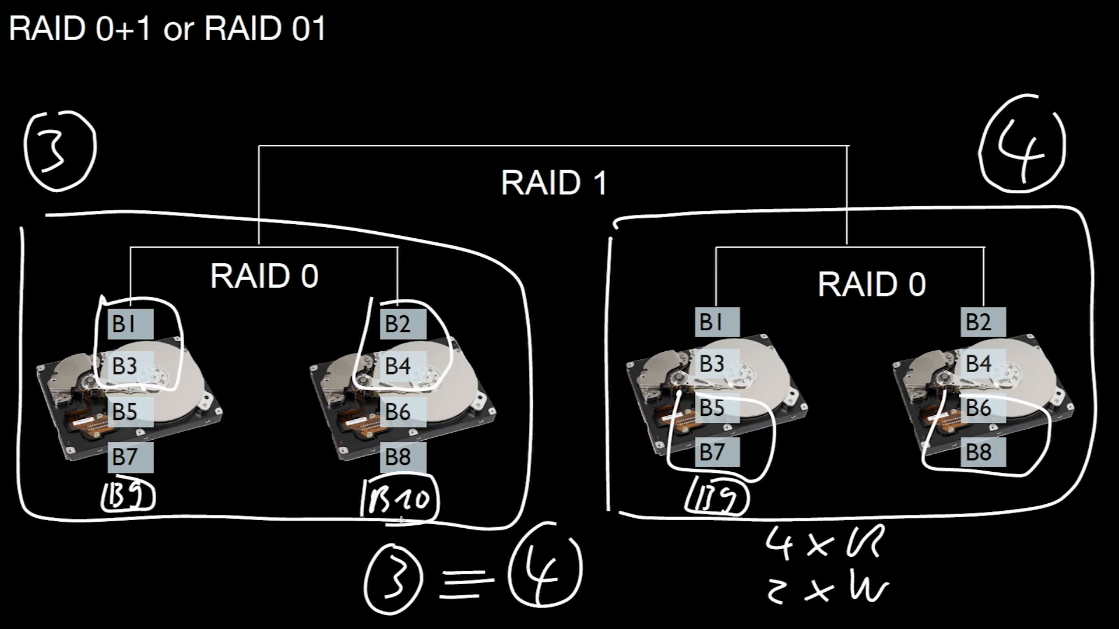
# Add the B10 label beneath the RAID 0+1 disks
pyautogui.write('B10')
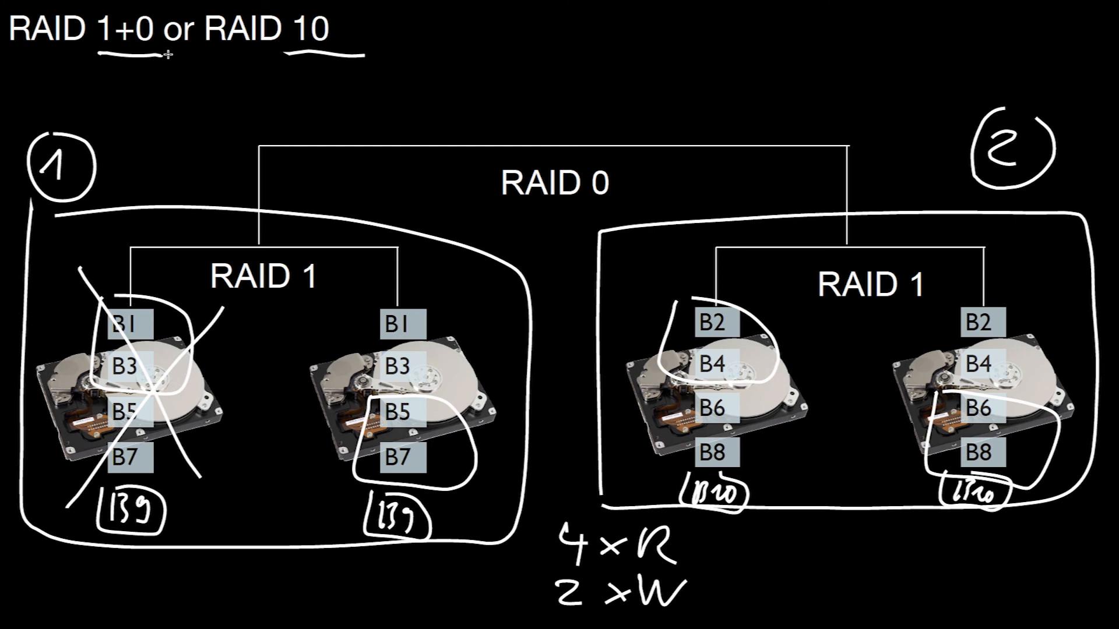
pyautogui.moveTo(180, 461)
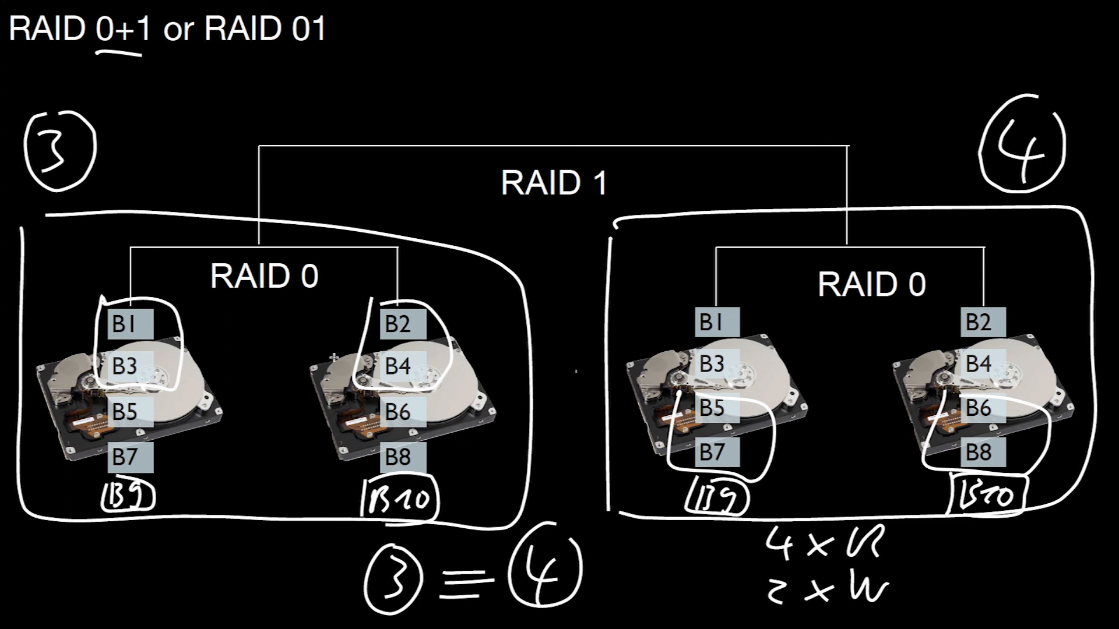
pyautogui.moveTo(812, 344)
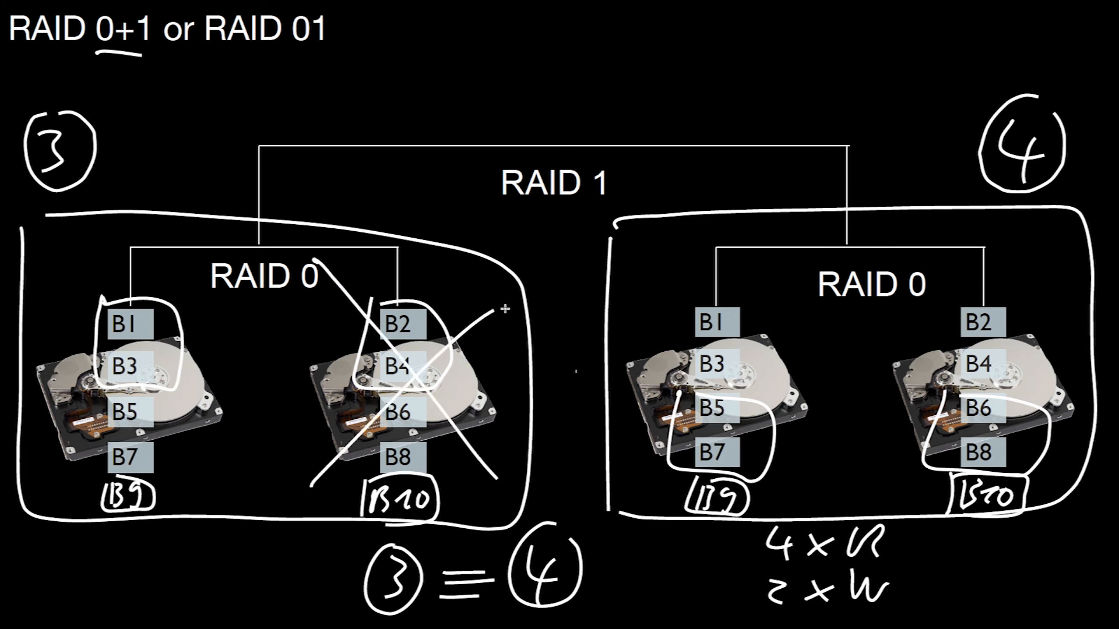
# Draw an X over group 3's second disk to mark it failed
pyautogui.moveTo(867, 253); pyautogui.dragTo(1042, 486)
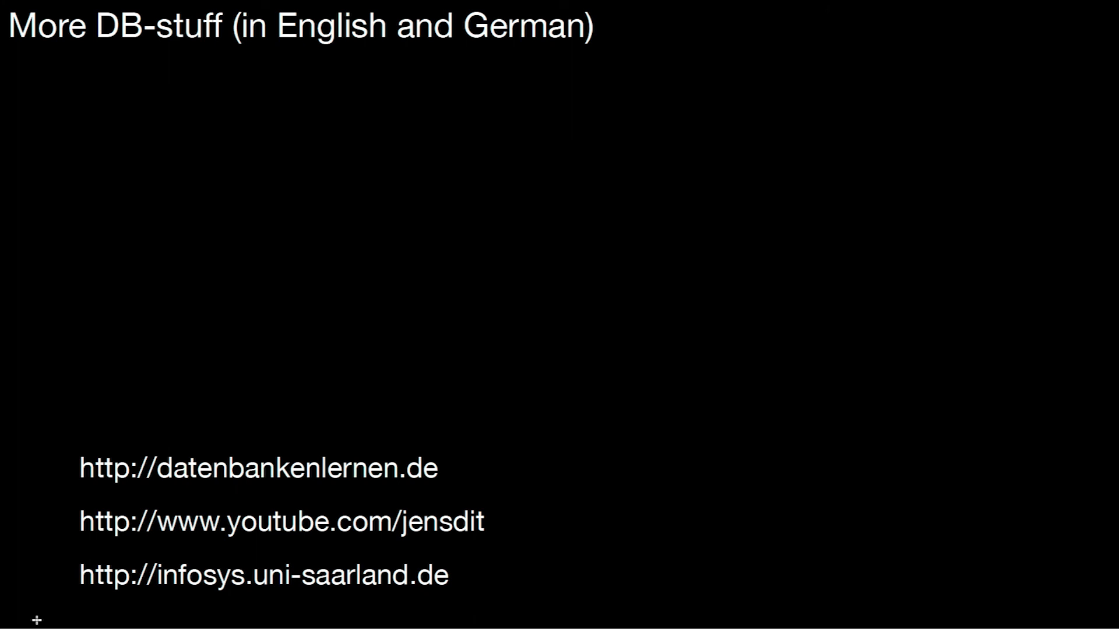
pyautogui.moveTo(371, 477)
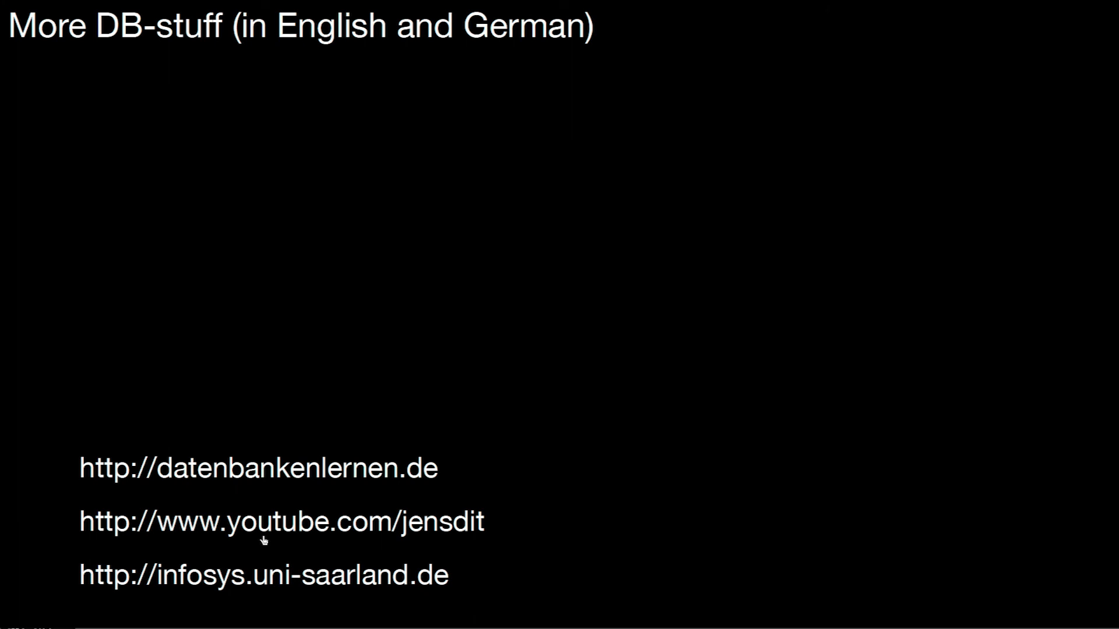
pyautogui.moveTo(429, 543)
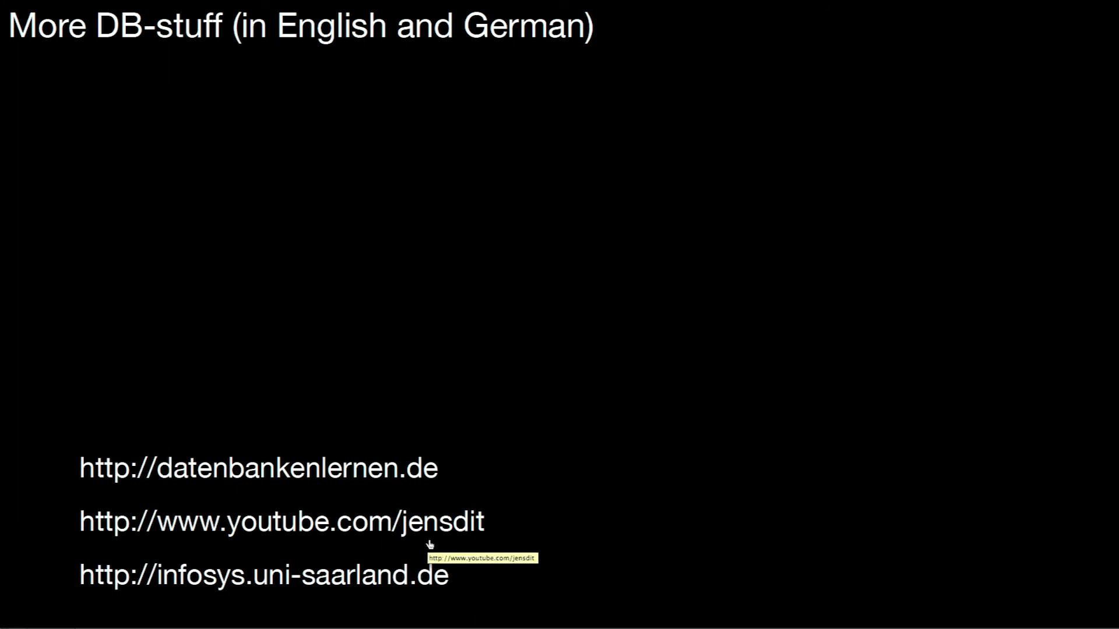
pyautogui.moveTo(235, 595)
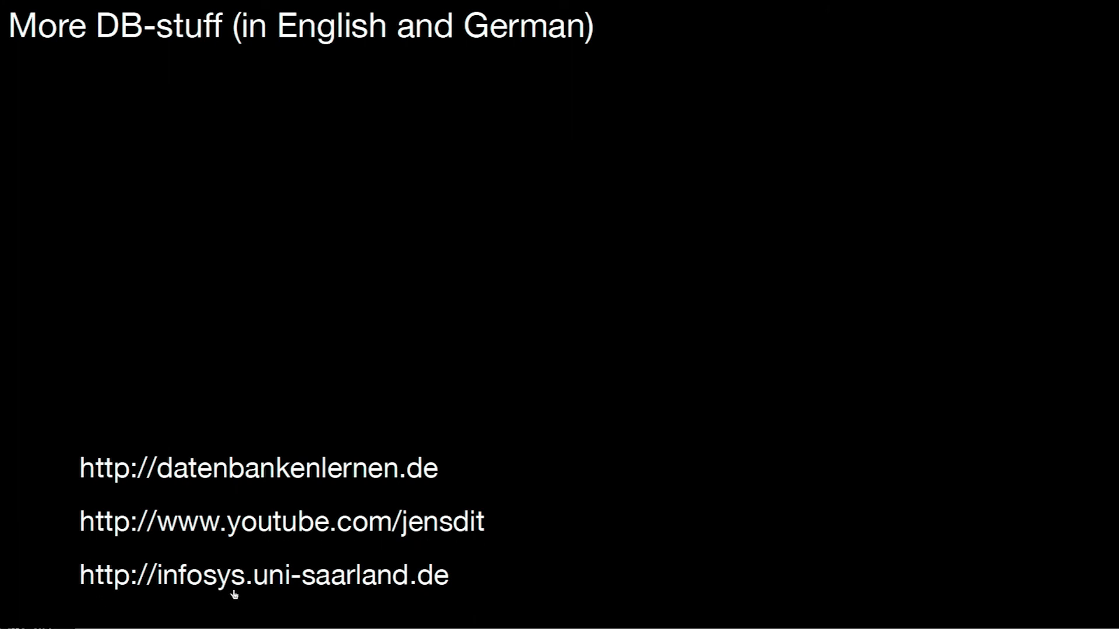
pyautogui.moveTo(433, 578)
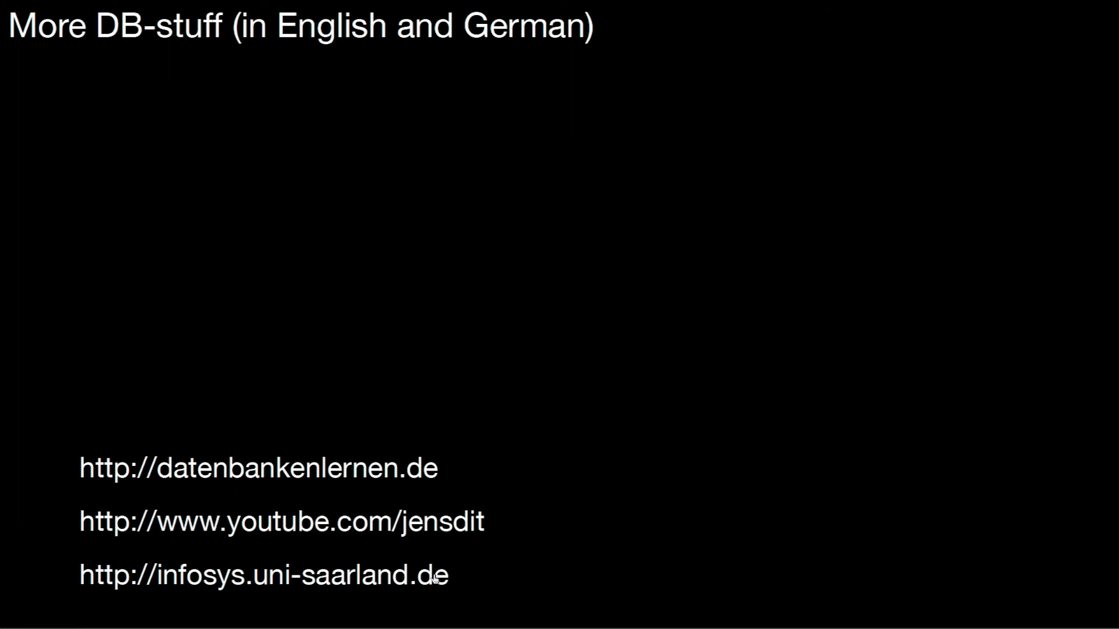